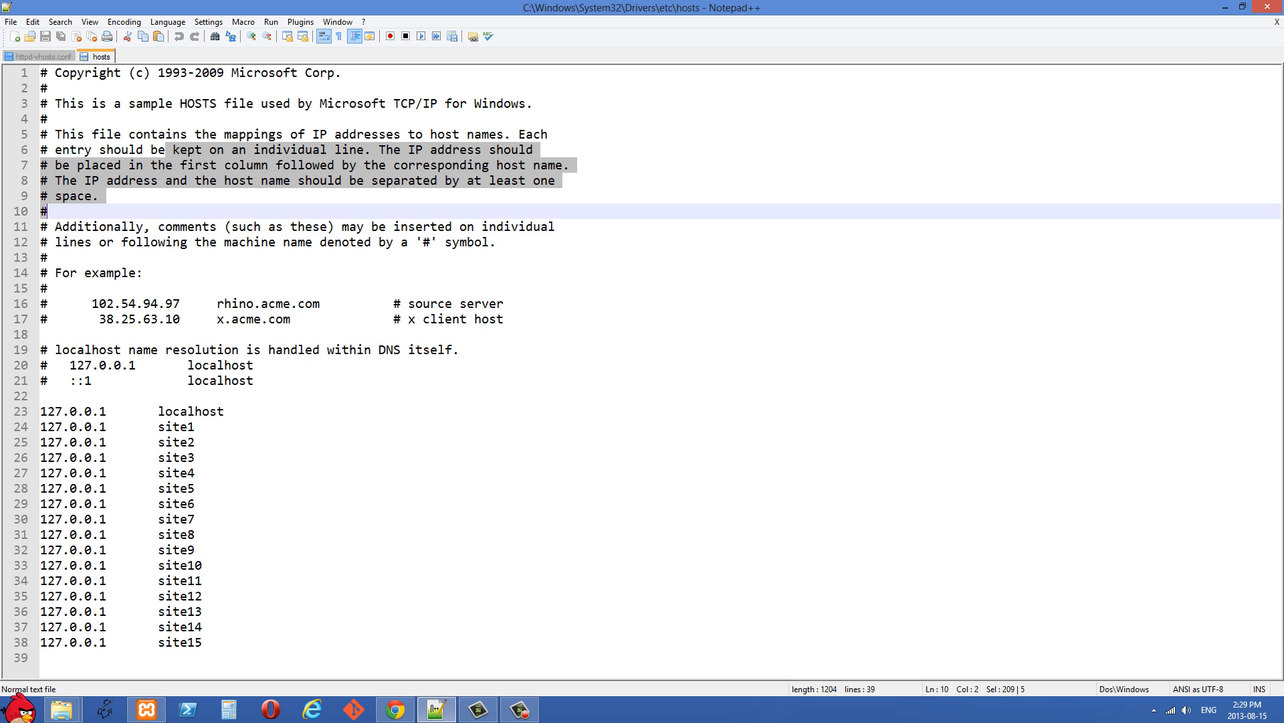
Review the hosts file's localhost and site1 to site4 entries mapped to 127.0.0.1
left_click(192, 442)
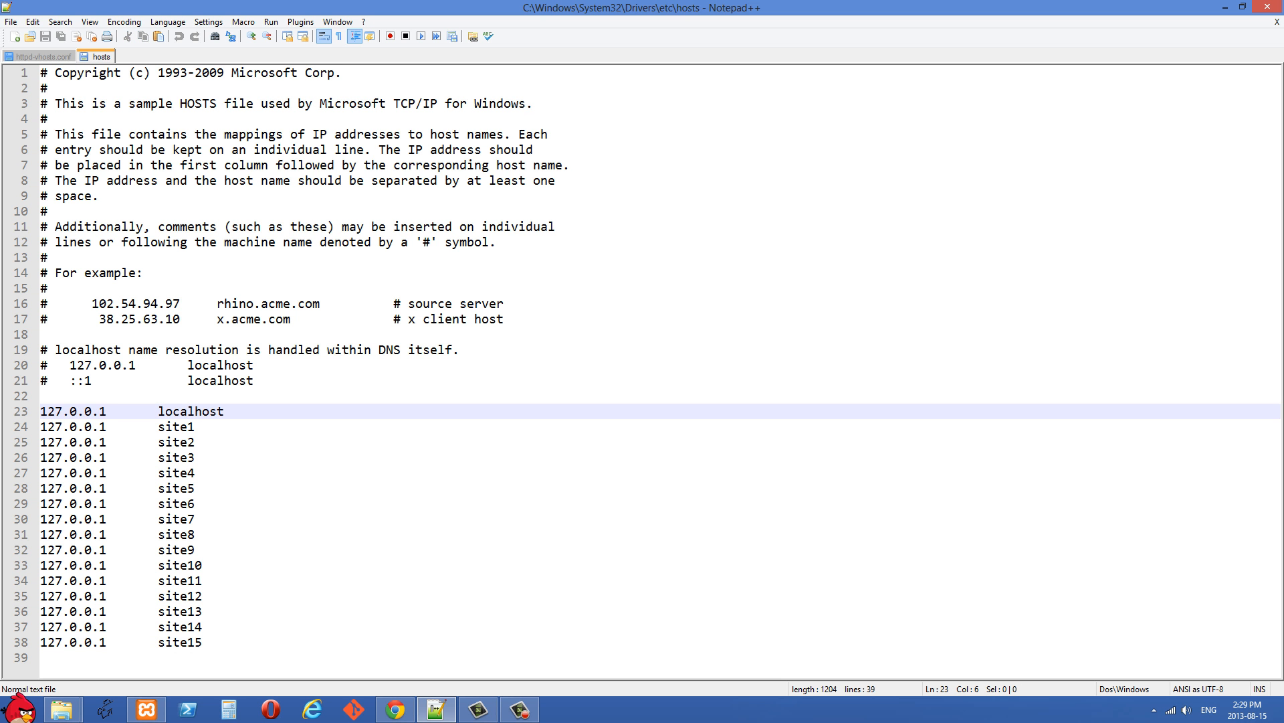
double_click(190, 412)
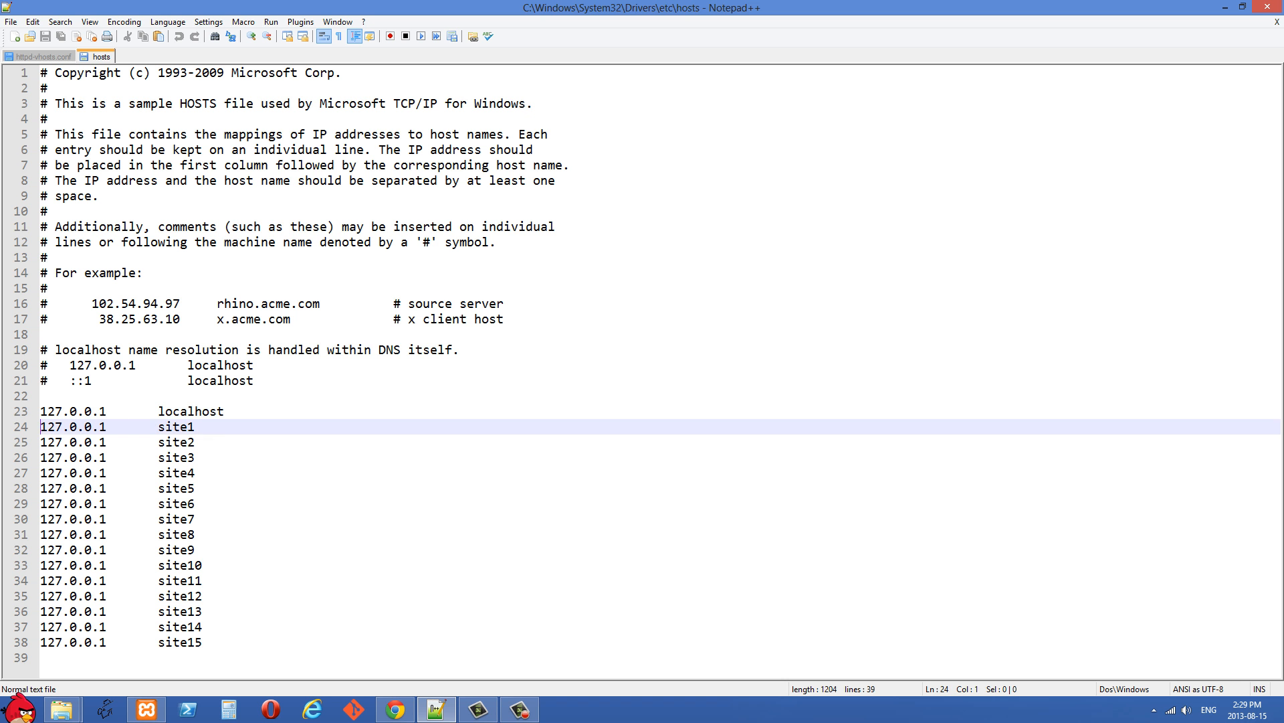
left_click(196, 642)
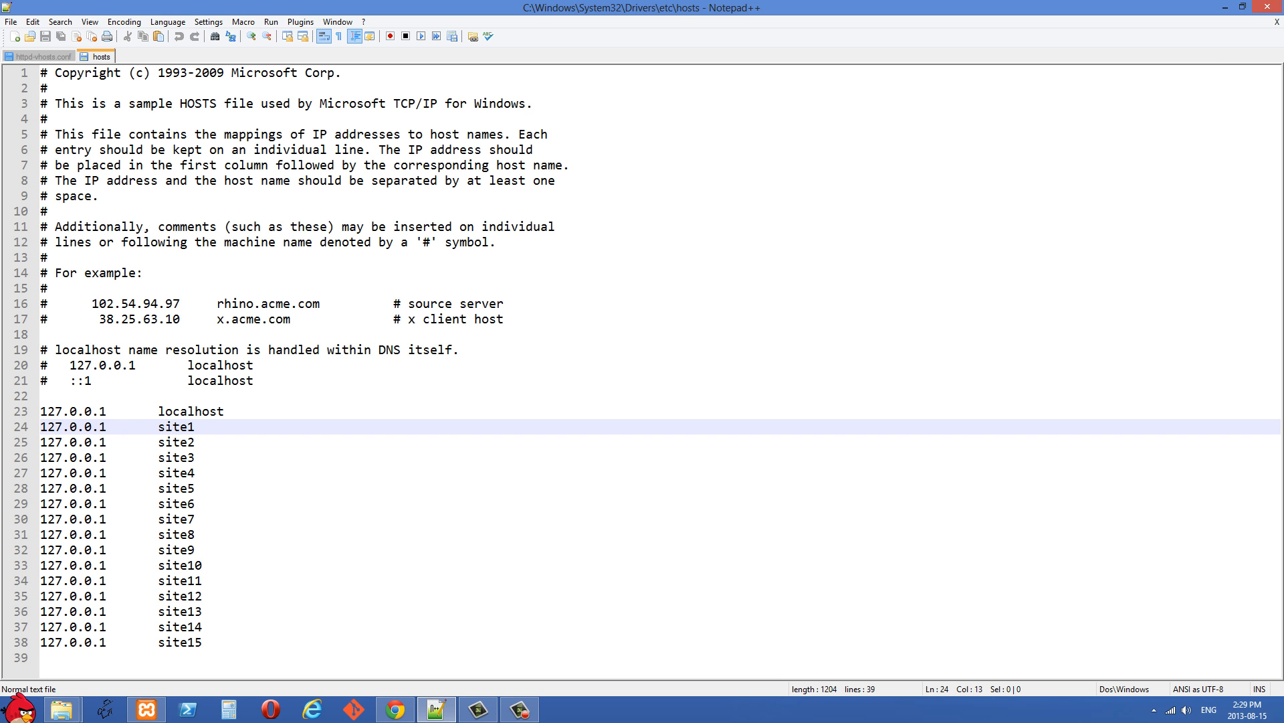
left_click(190, 427)
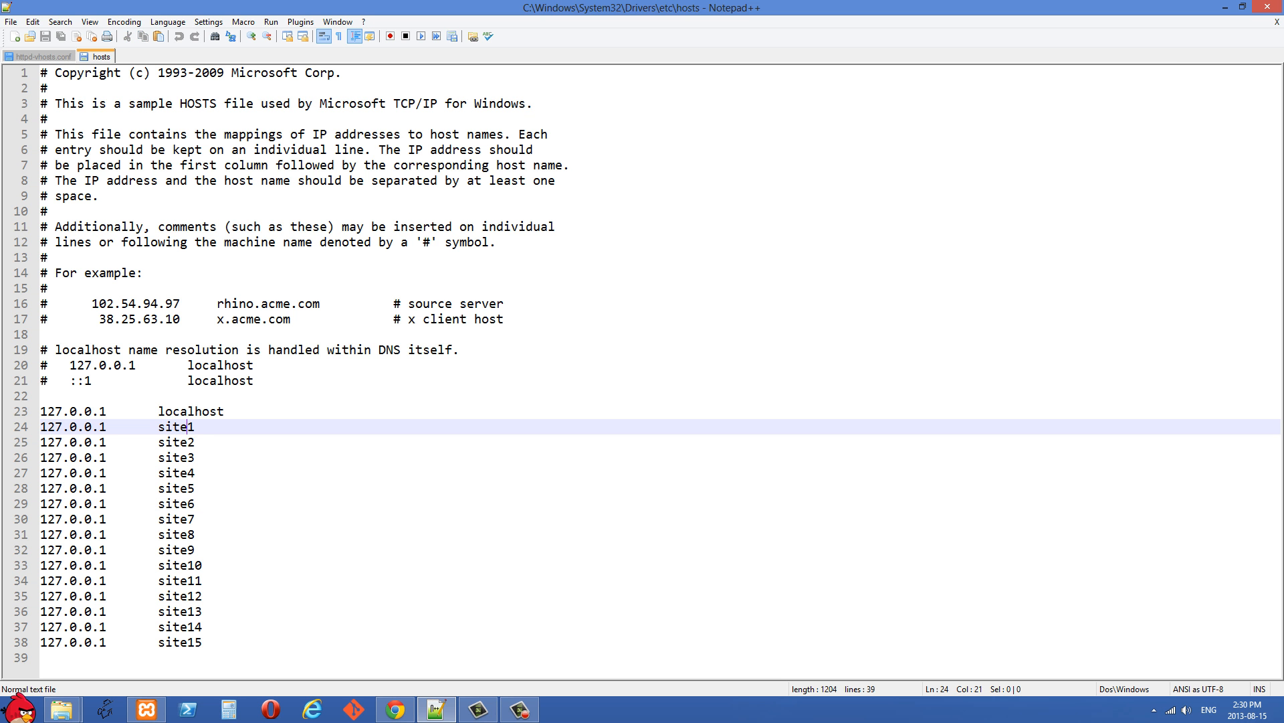
left_click(187, 411)
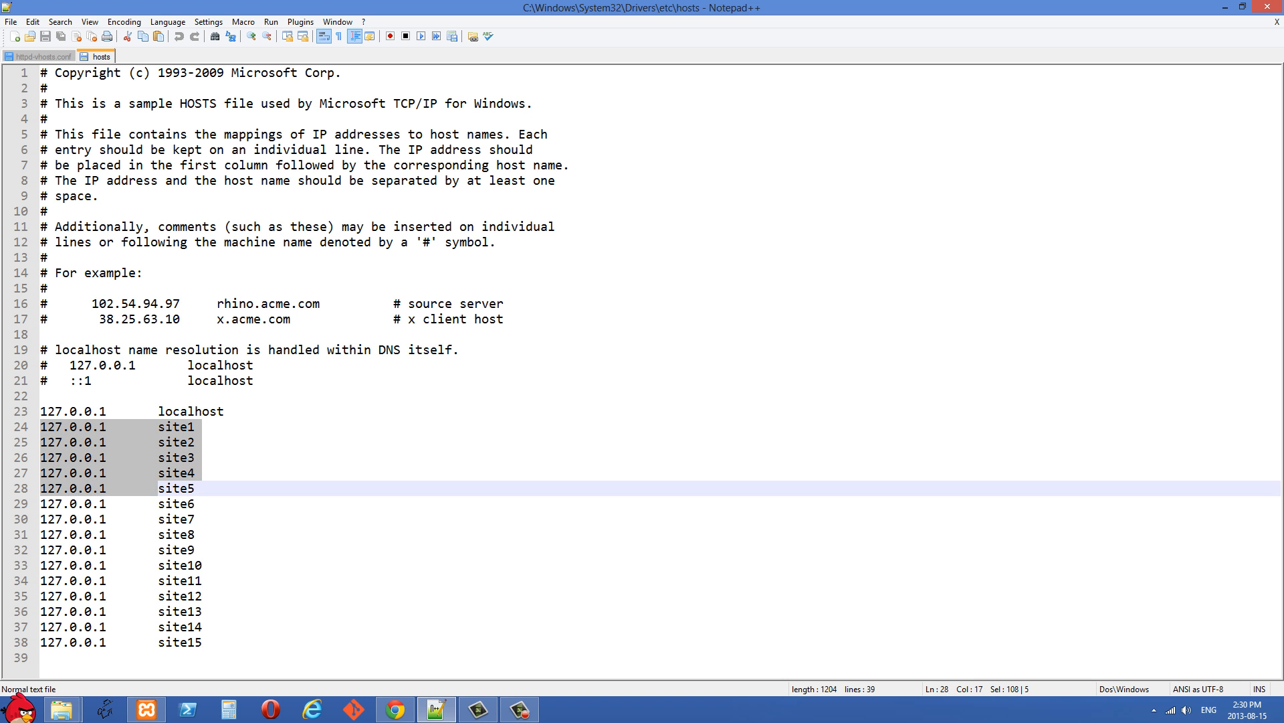
left_click(201, 642)
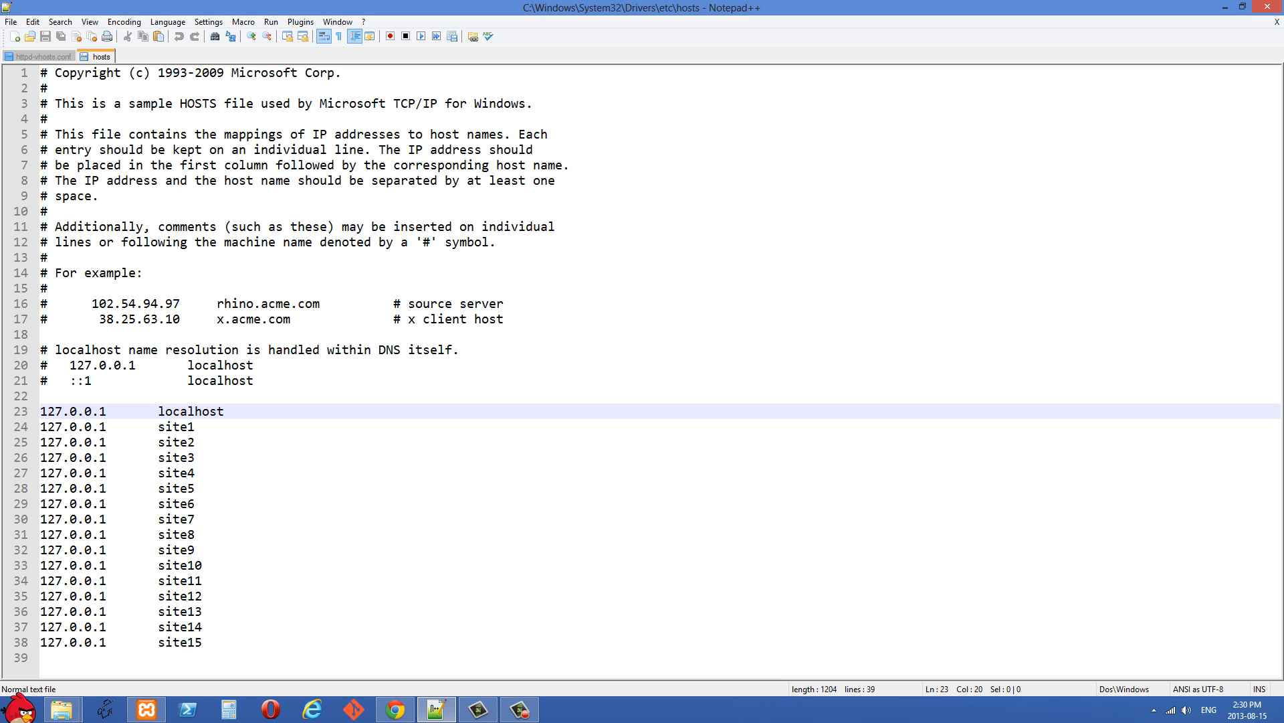
left_click(33, 56)
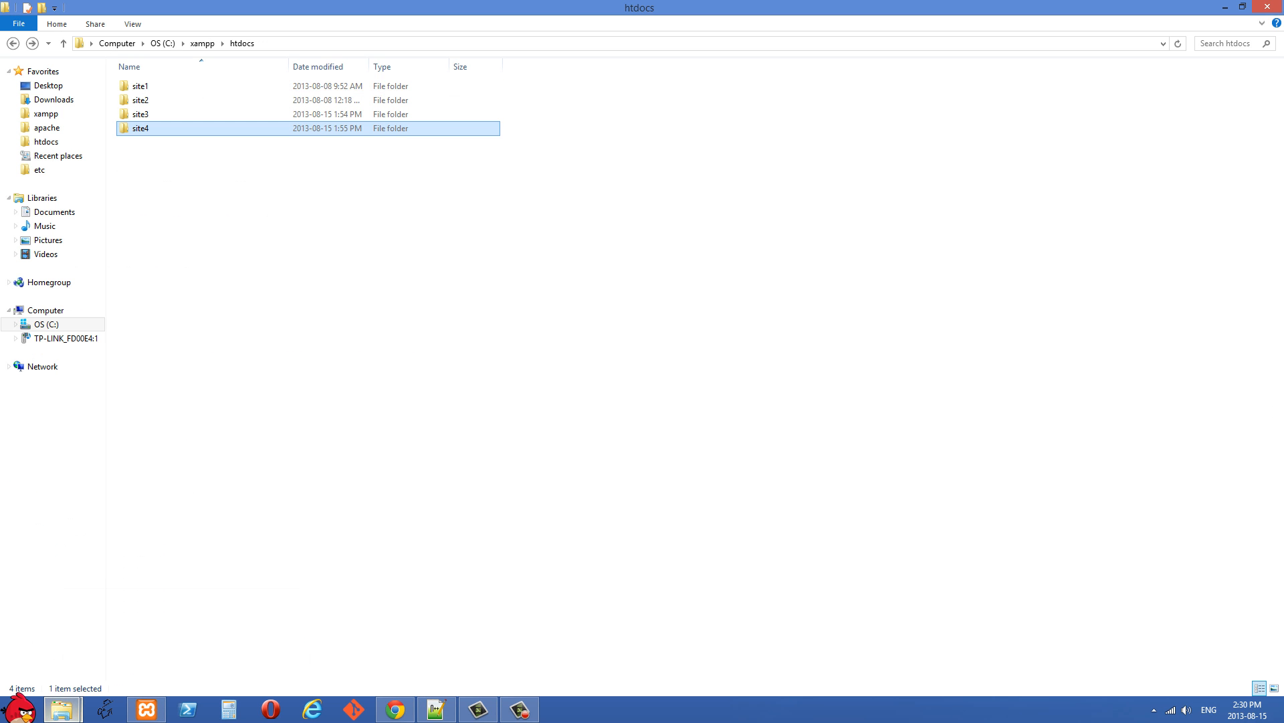
Navigate to the XAMPP Apache conf folder and bring up the context menu for httpd.conf
left_click(210, 43)
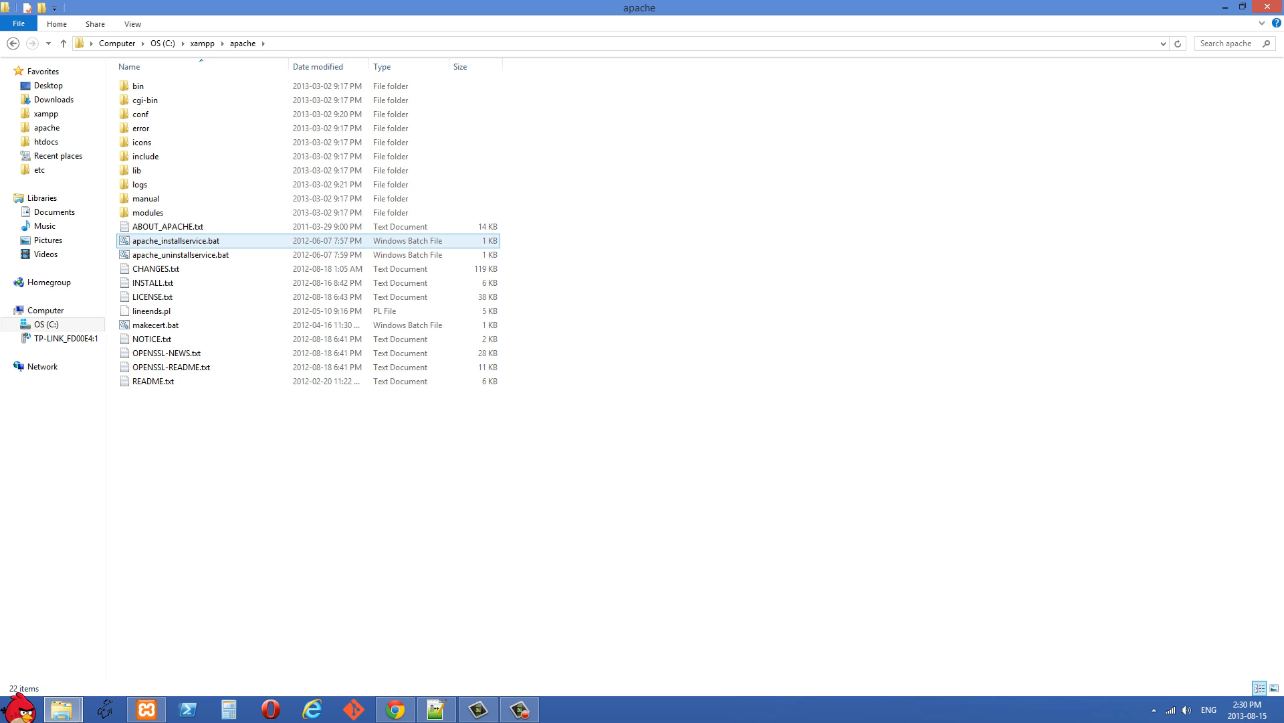
left_click(142, 142)
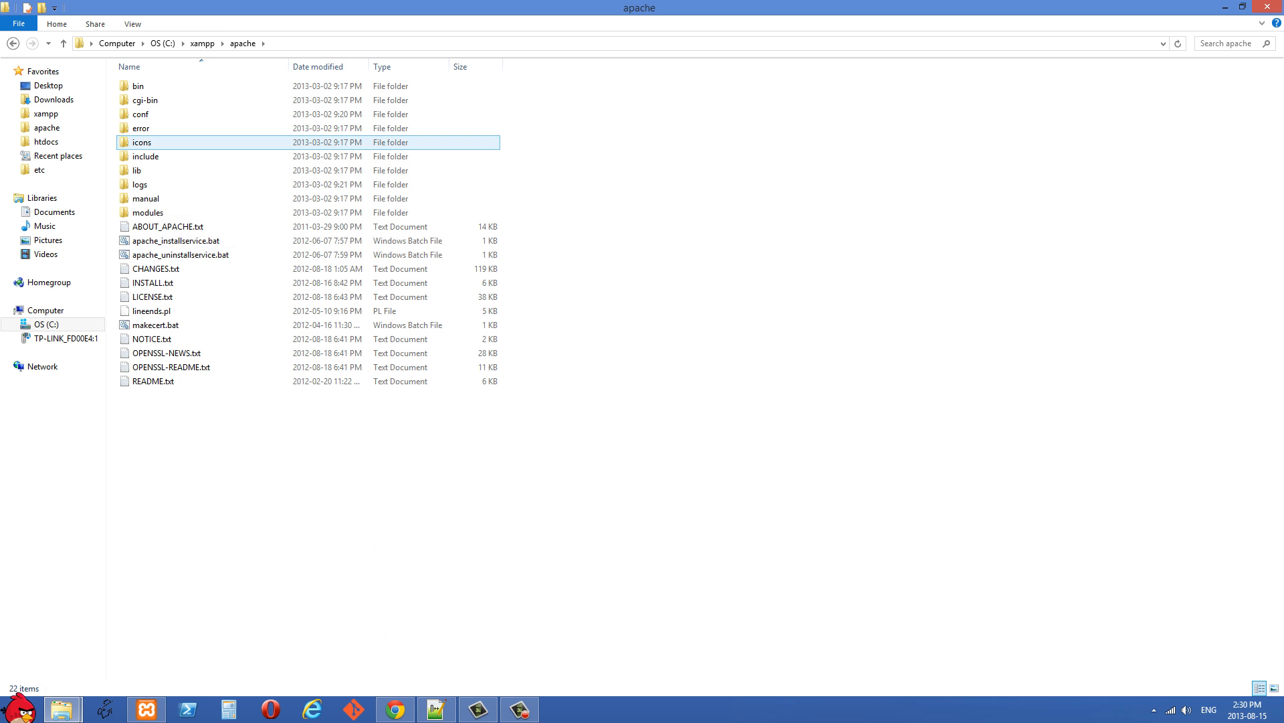
double_click(136, 114)
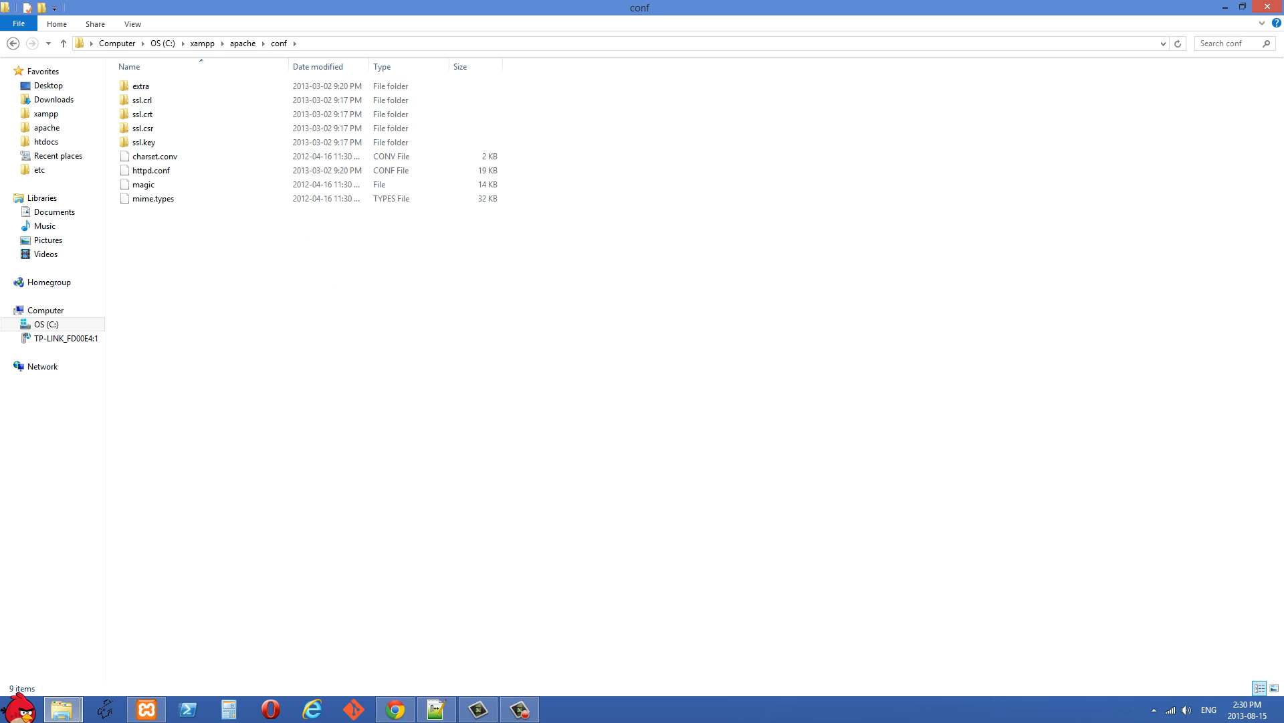
left_click(152, 170)
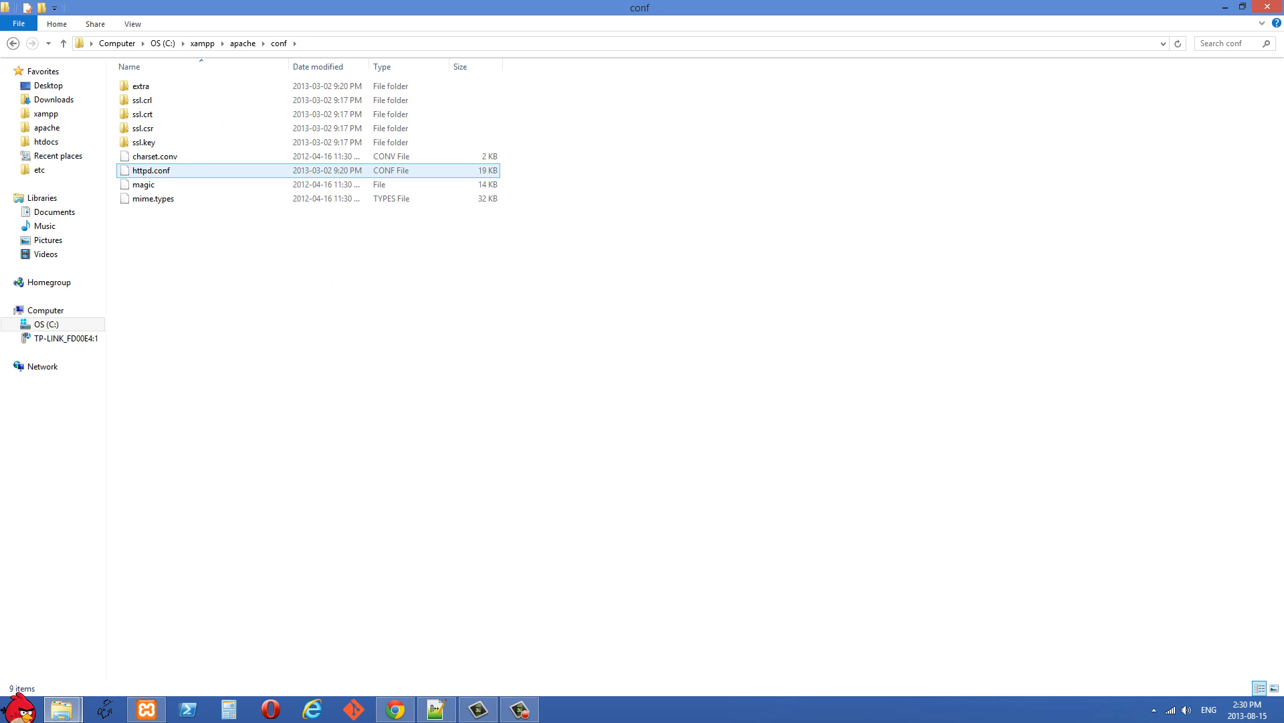
right_click(149, 171)
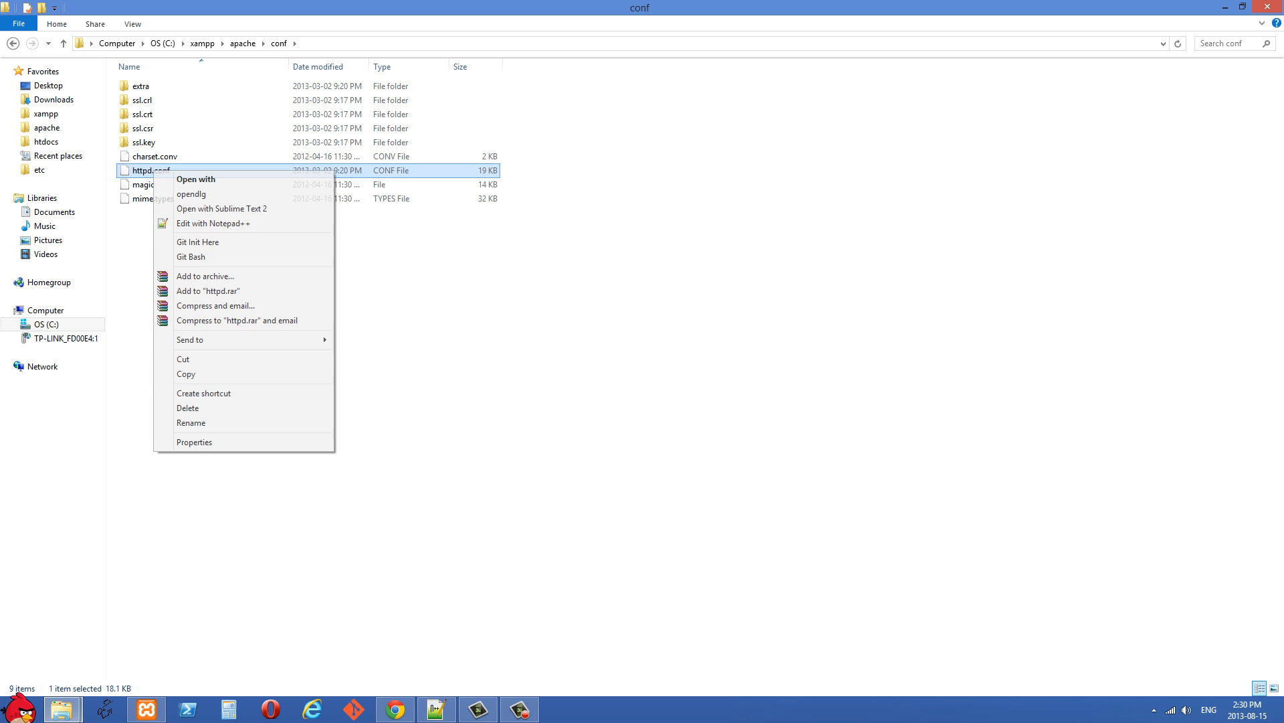
Edit httpd.conf in Notepad++ and search it for the virtual host ('v-ho') text
left_click(213, 223)
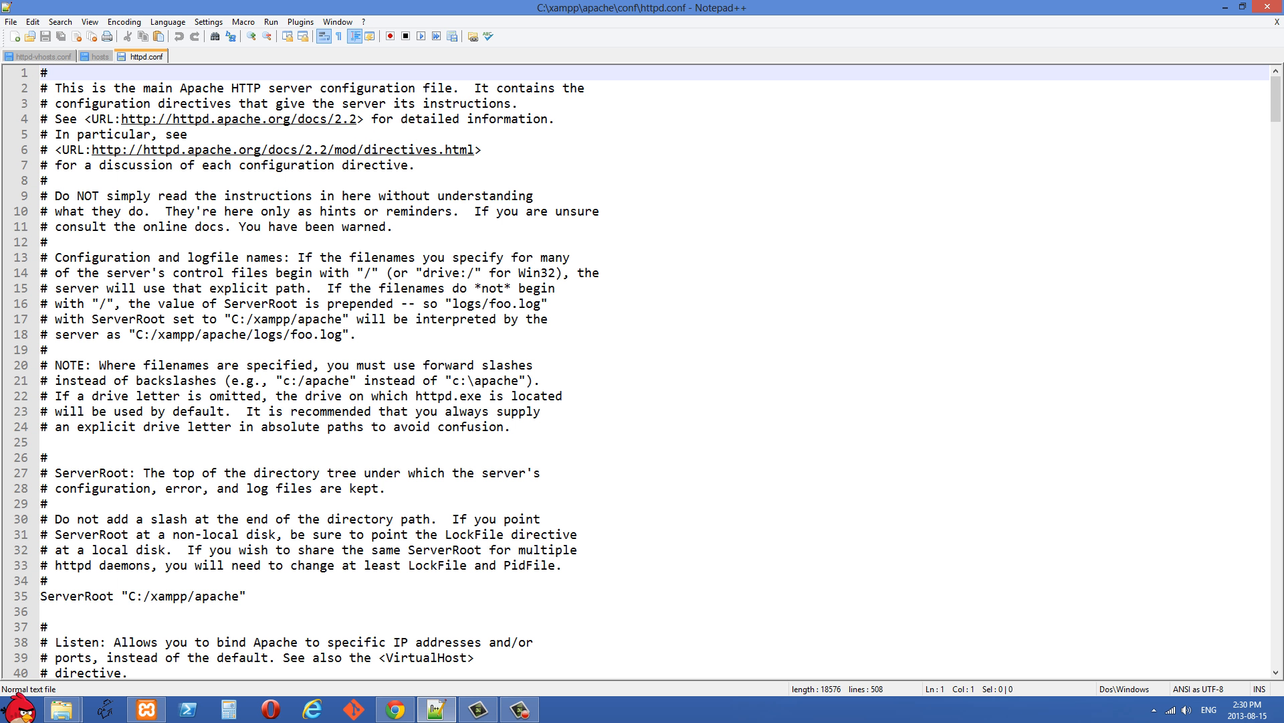
scroll("down", 3)
type("v-ho")
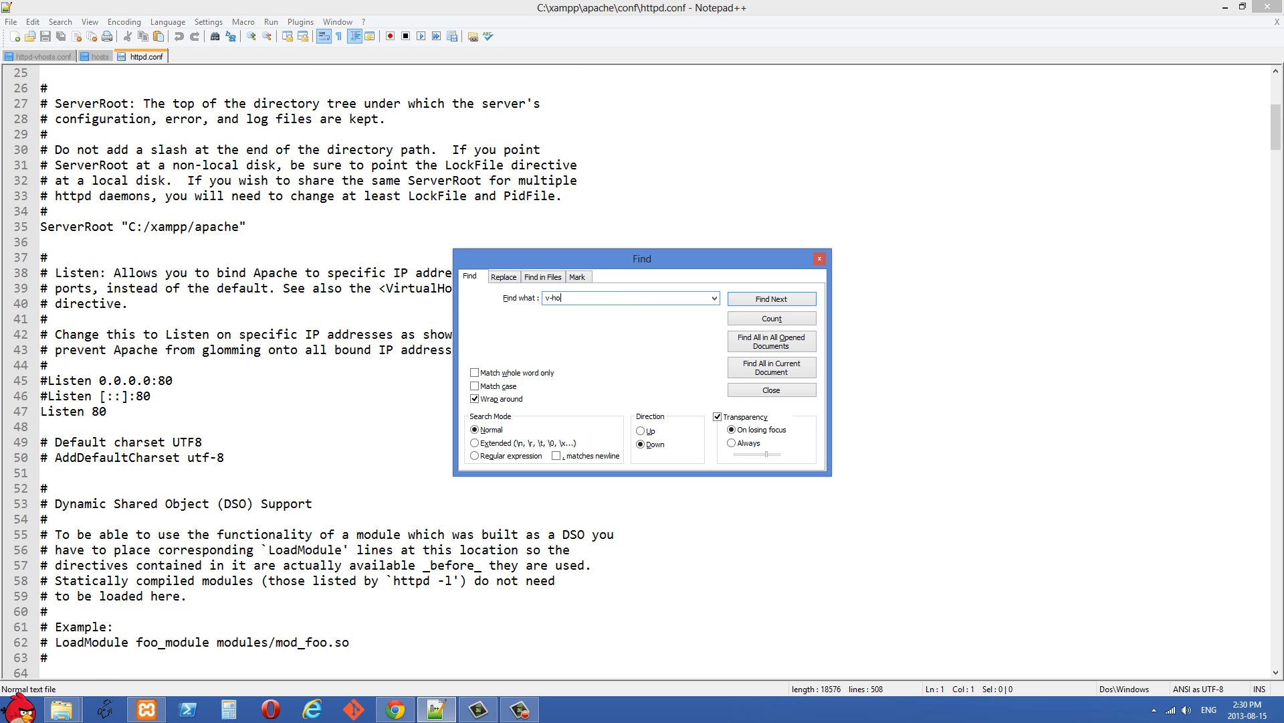
left_click(771, 298)
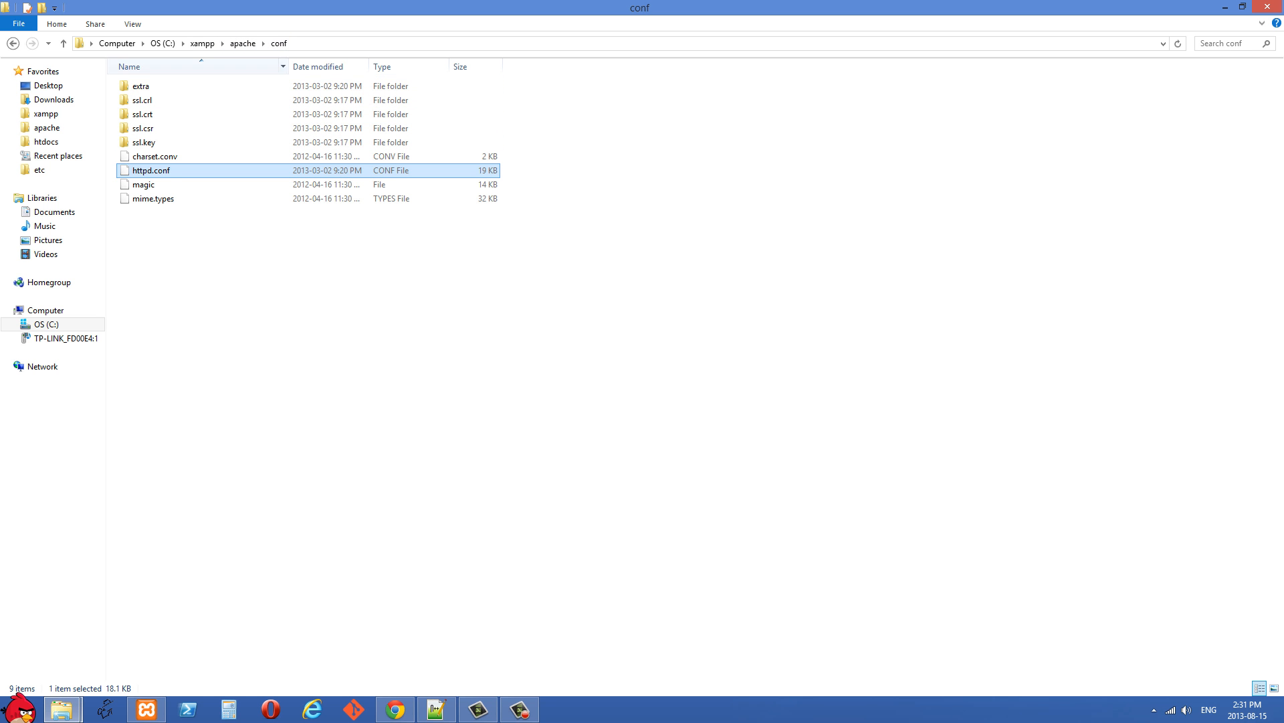
Go into Apache's extra folder and edit httpd-vhosts.conf in Notepad++
double_click(142, 85)
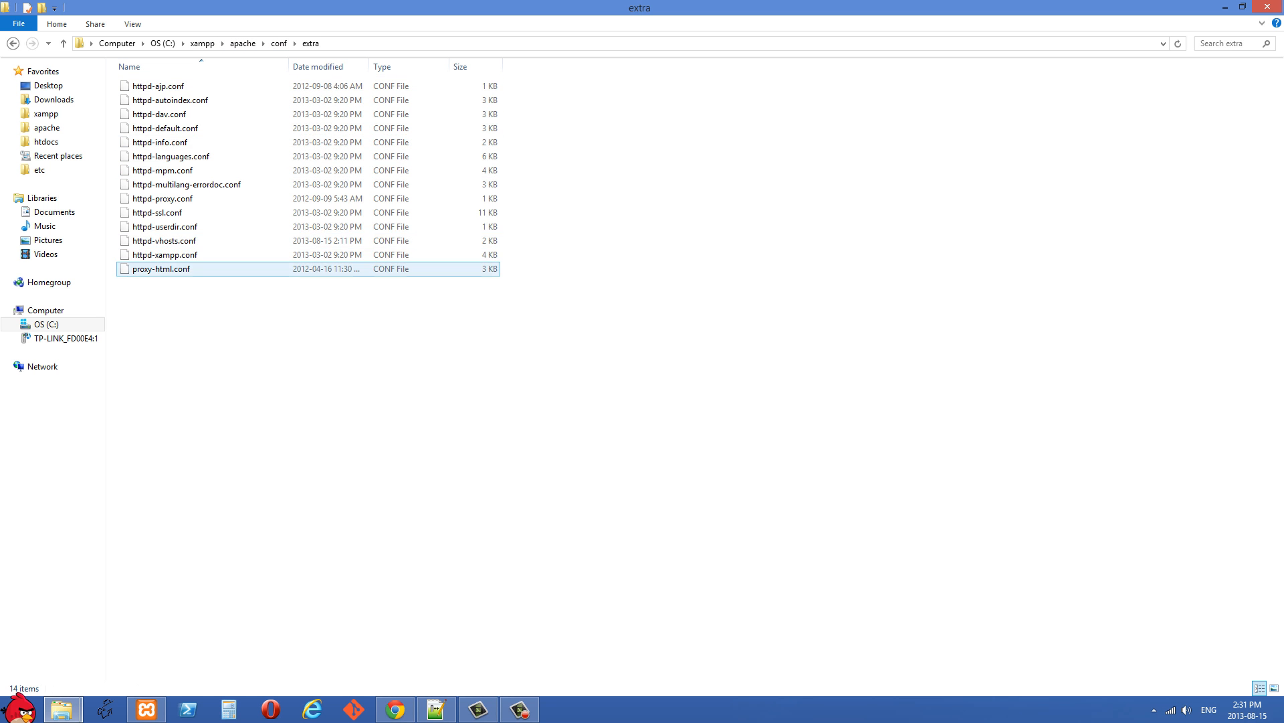
right_click(163, 241)
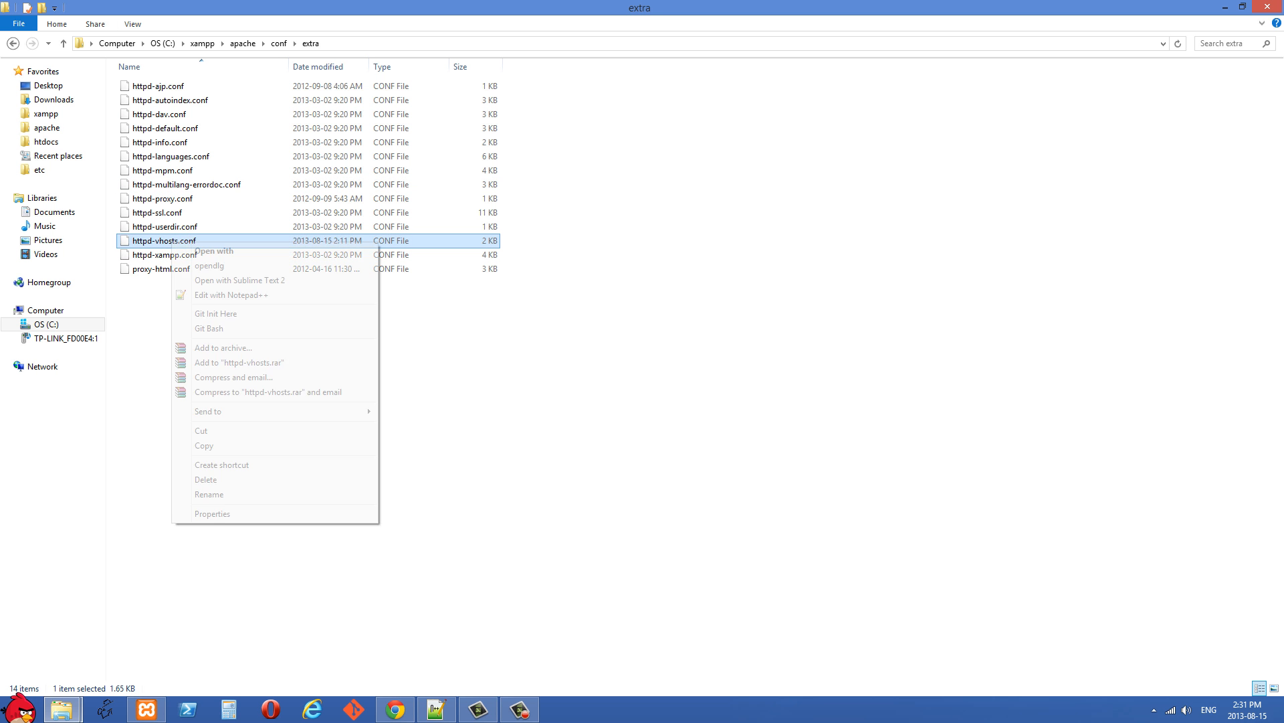
left_click(231, 294)
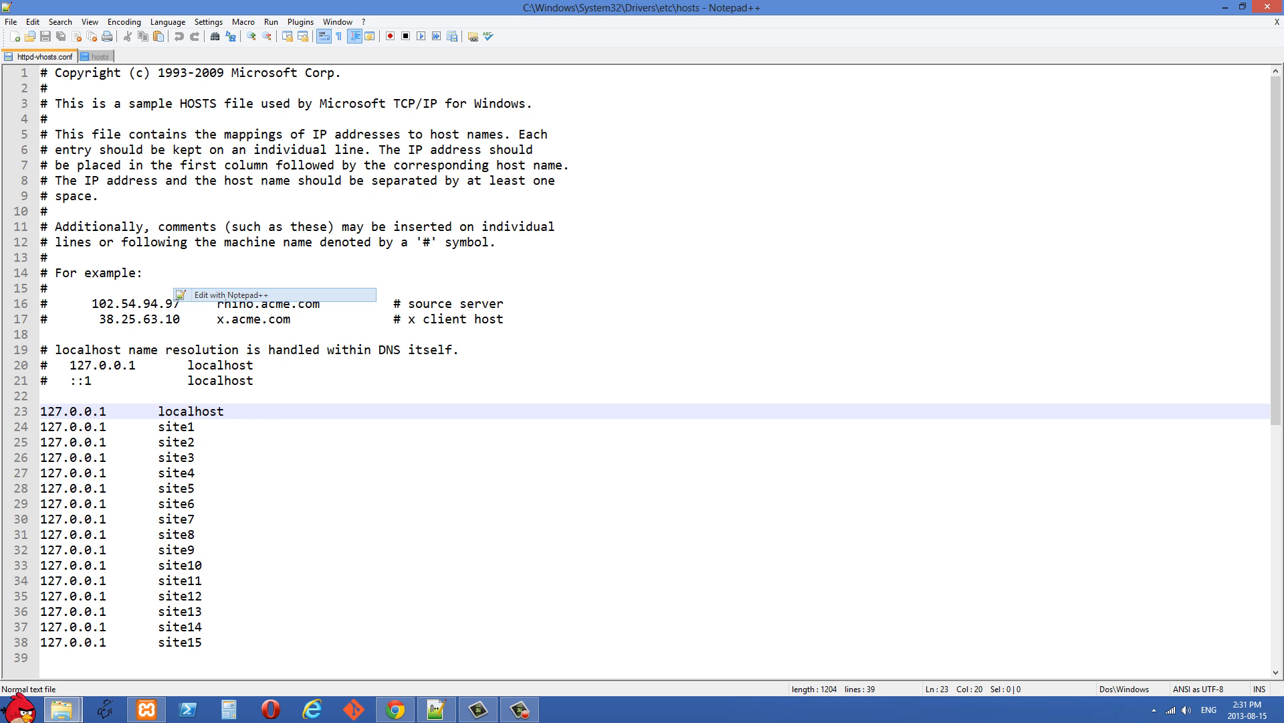
Review the VirtualHost blocks for site1 to site8, noting the site2 DocumentRoot, then return to hosts
left_click(35, 56)
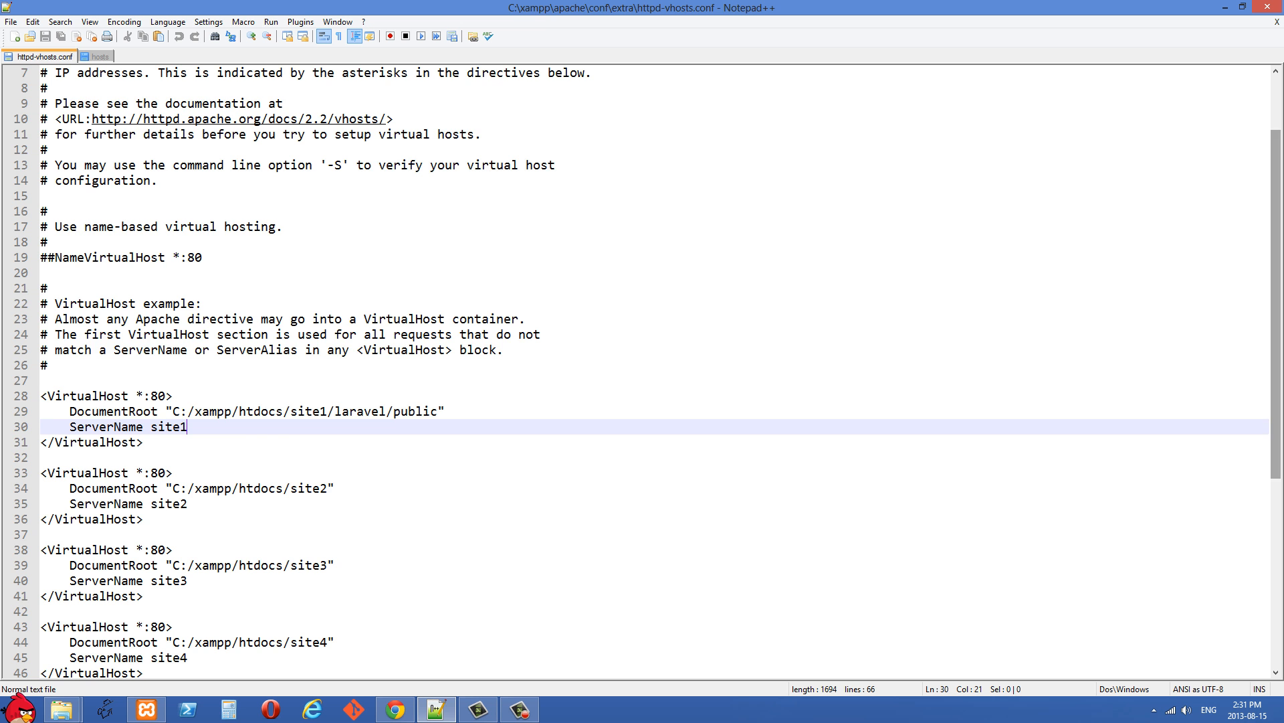
scroll("down", 3)
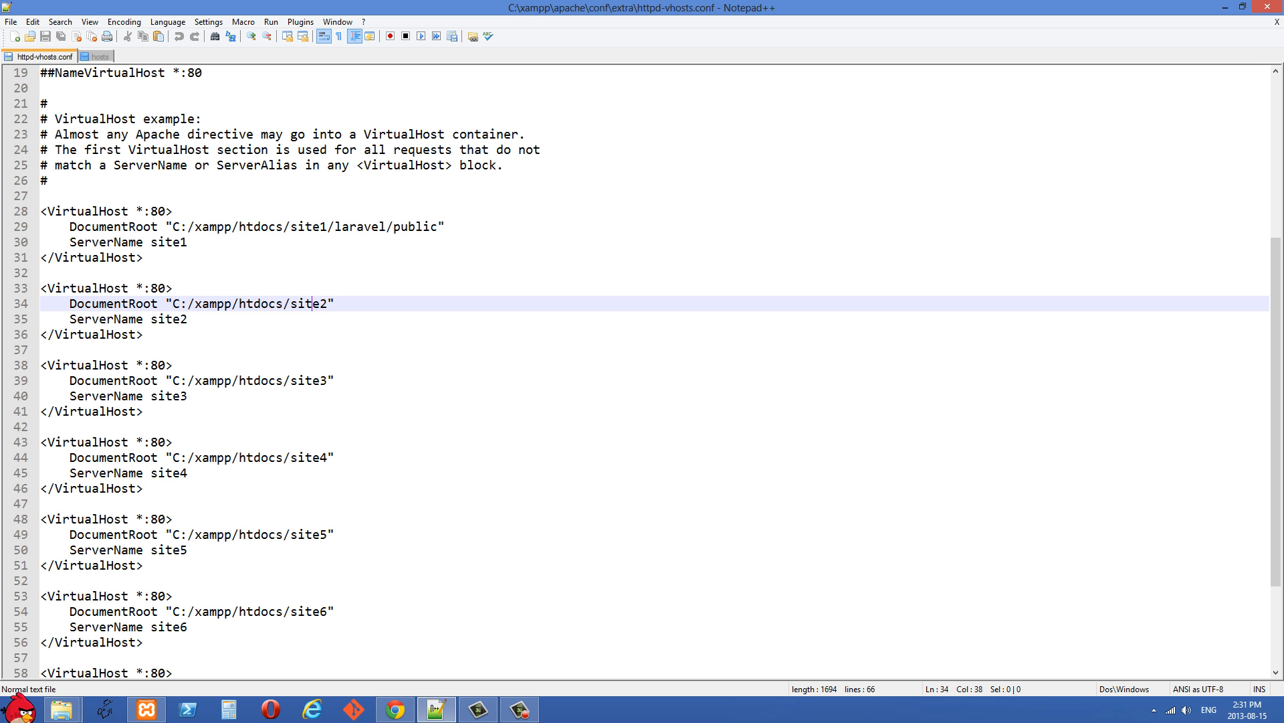
left_click(431, 226)
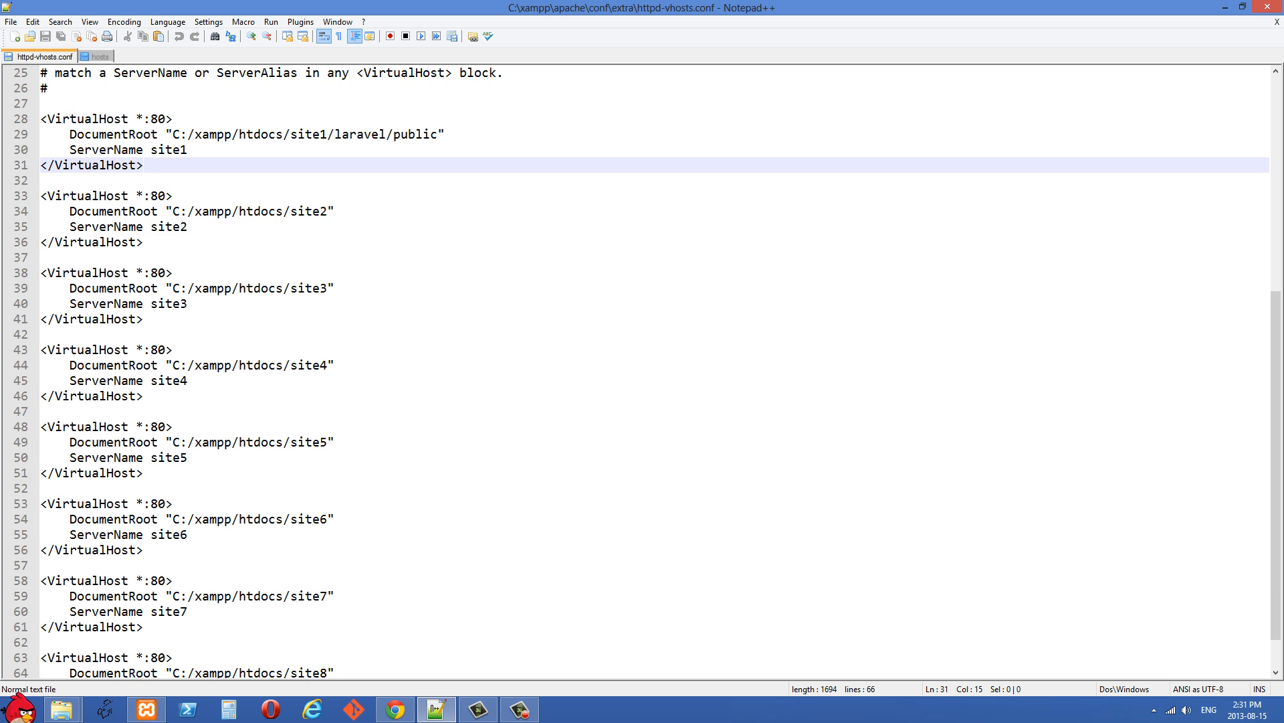
scroll("down", 3)
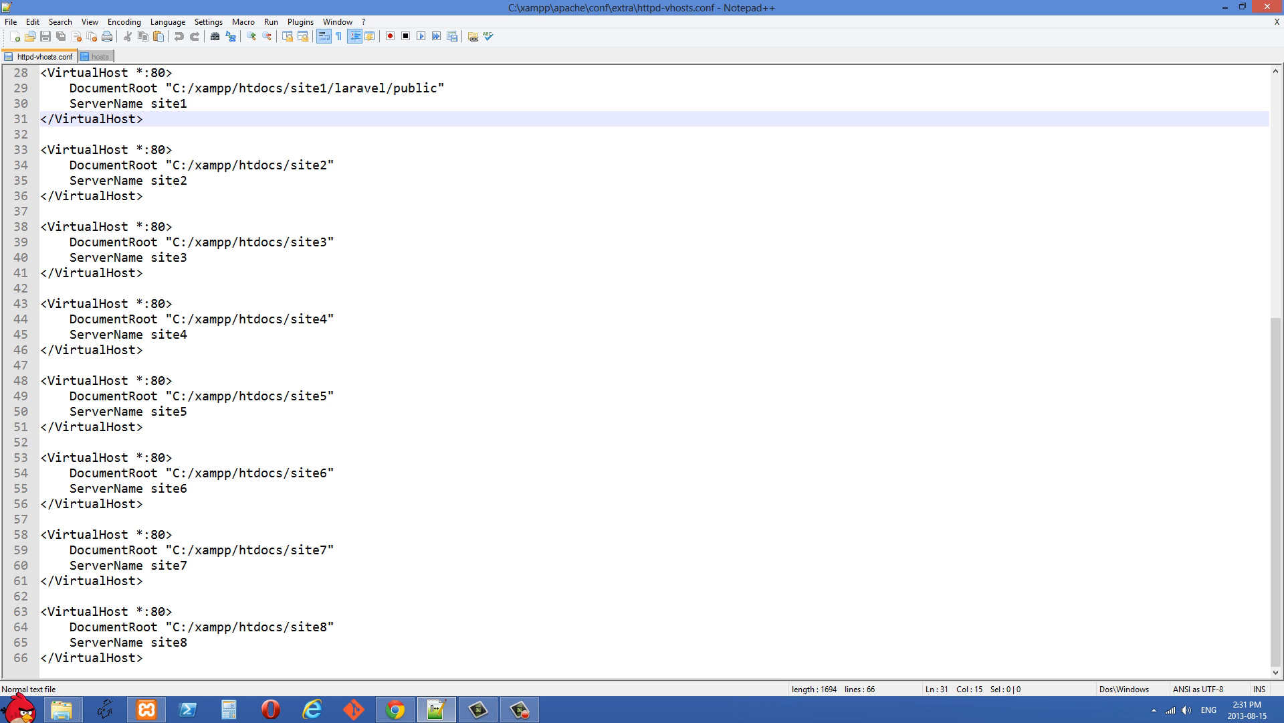
left_click(98, 57)
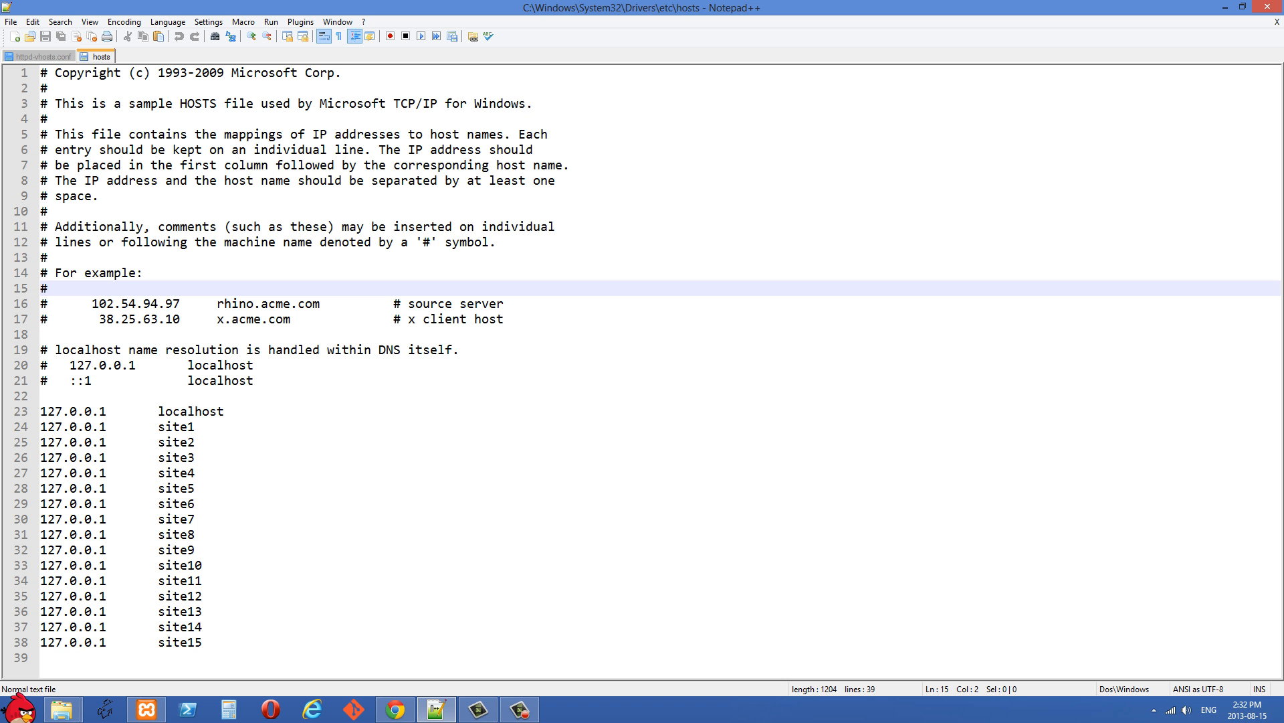
Select the localhost and site1–site15 lines mapped to 127.0.0.1 in the hosts file
left_click_drag(49, 411, 202, 643)
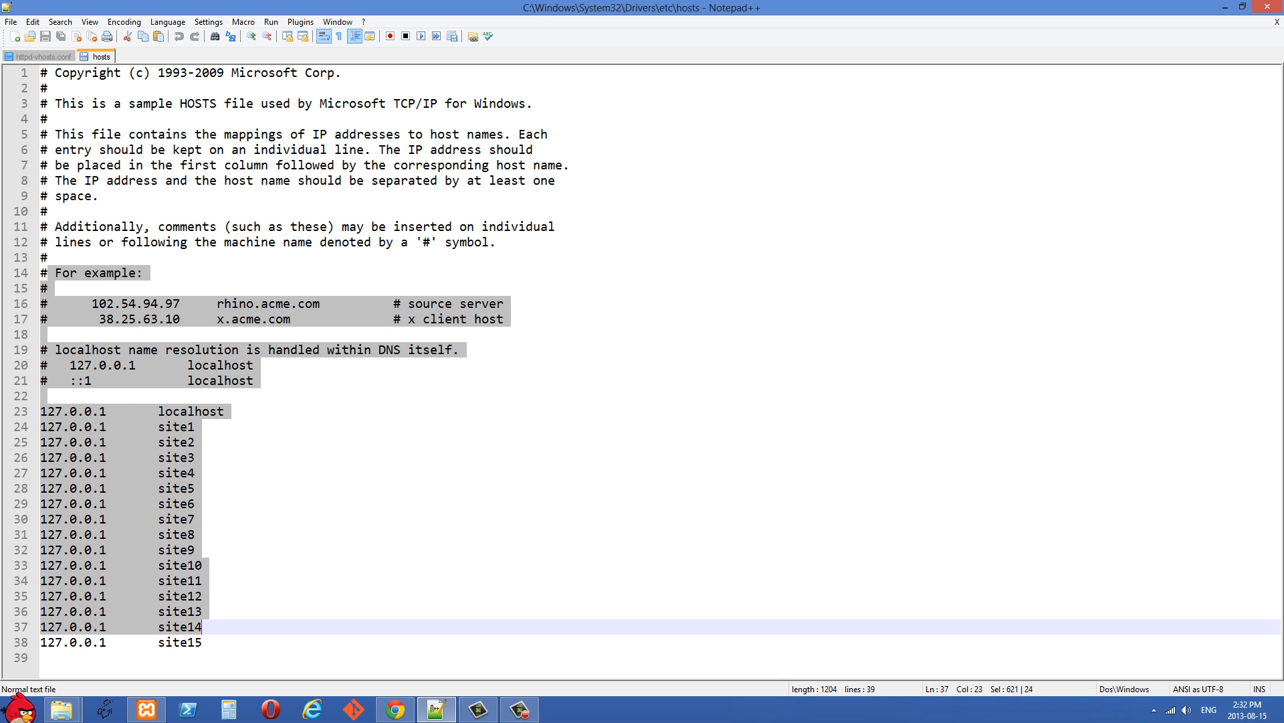
left_click(201, 642)
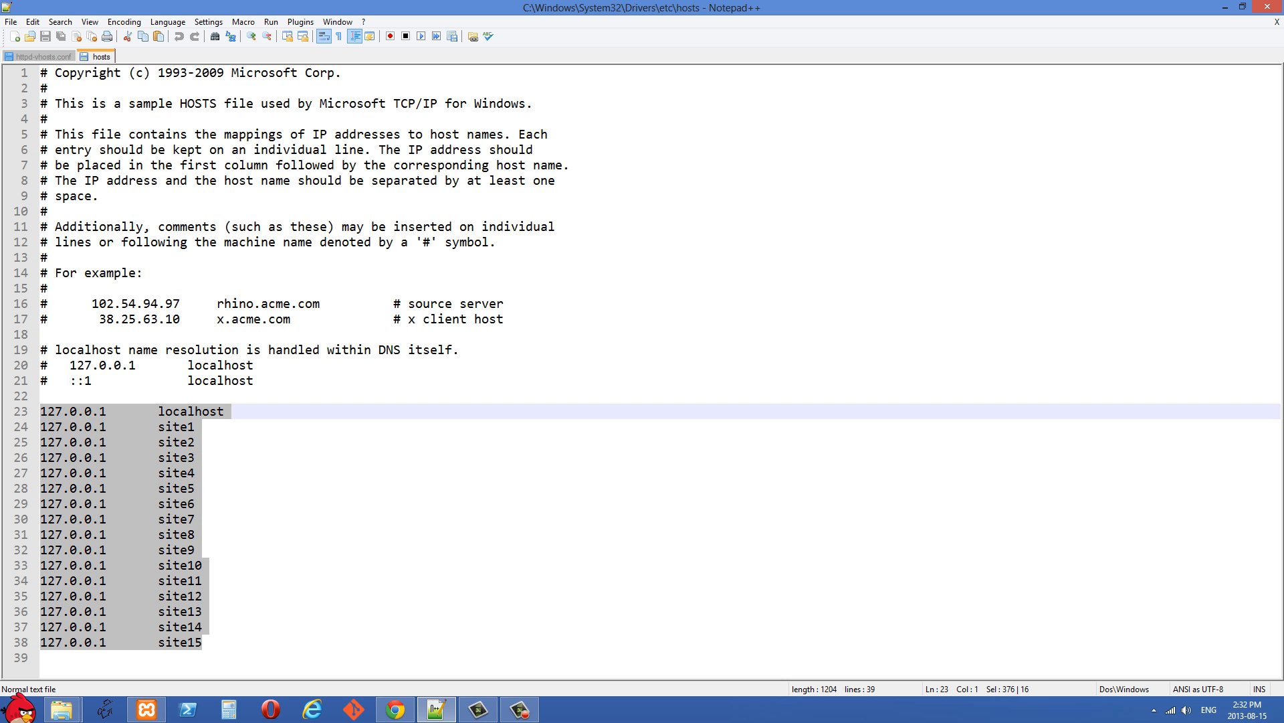
left_click(33, 57)
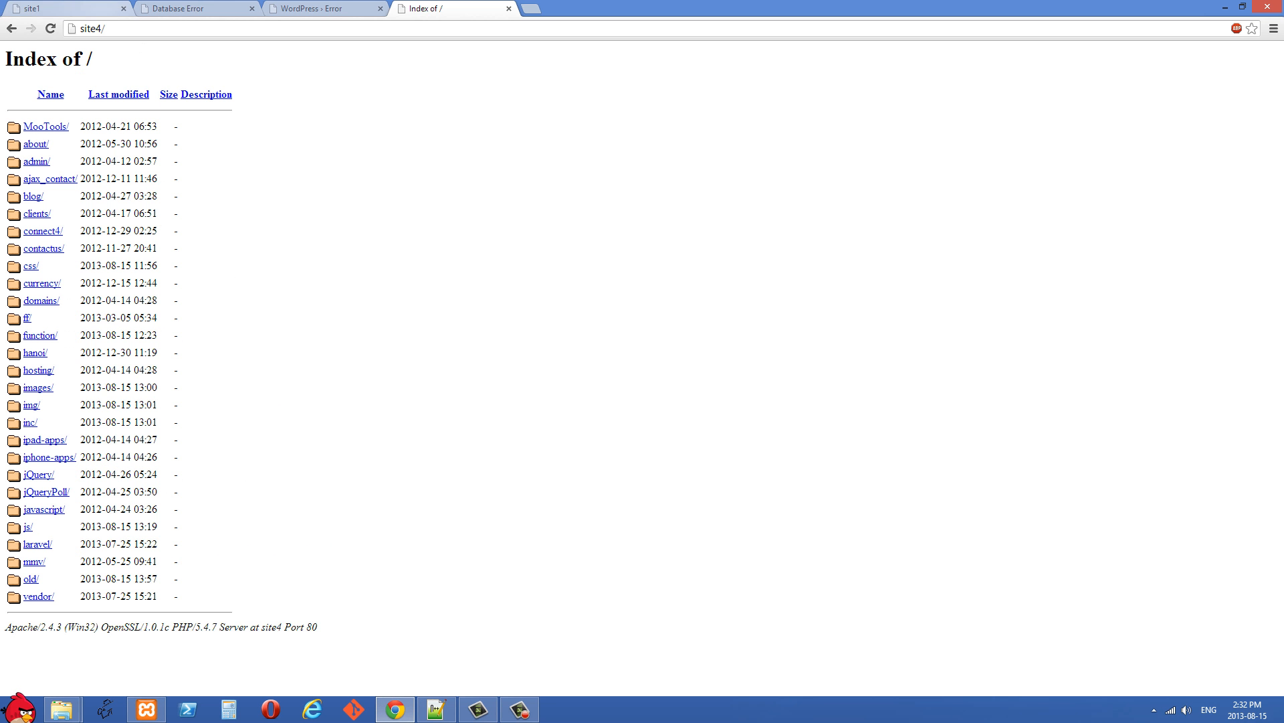
View the site1 and site3 pages in Chrome, glance at the vhosts config, then return to site2
left_click(33, 6)
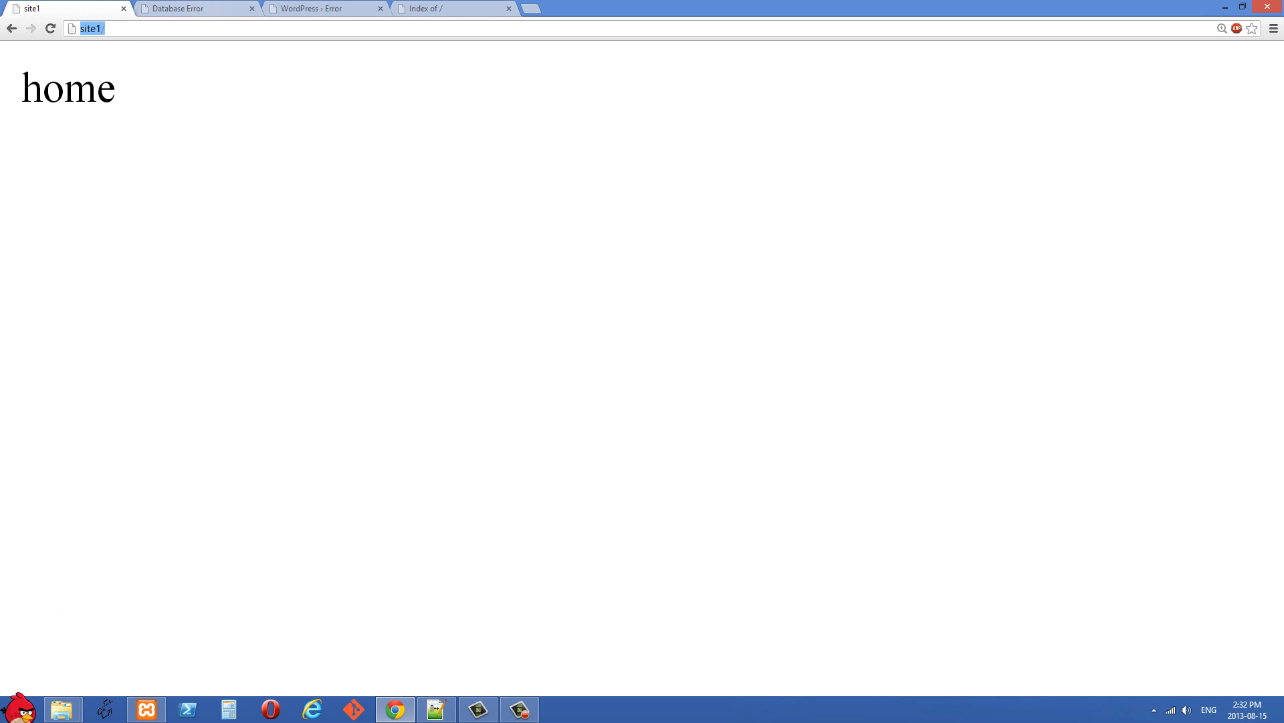
left_click(319, 8)
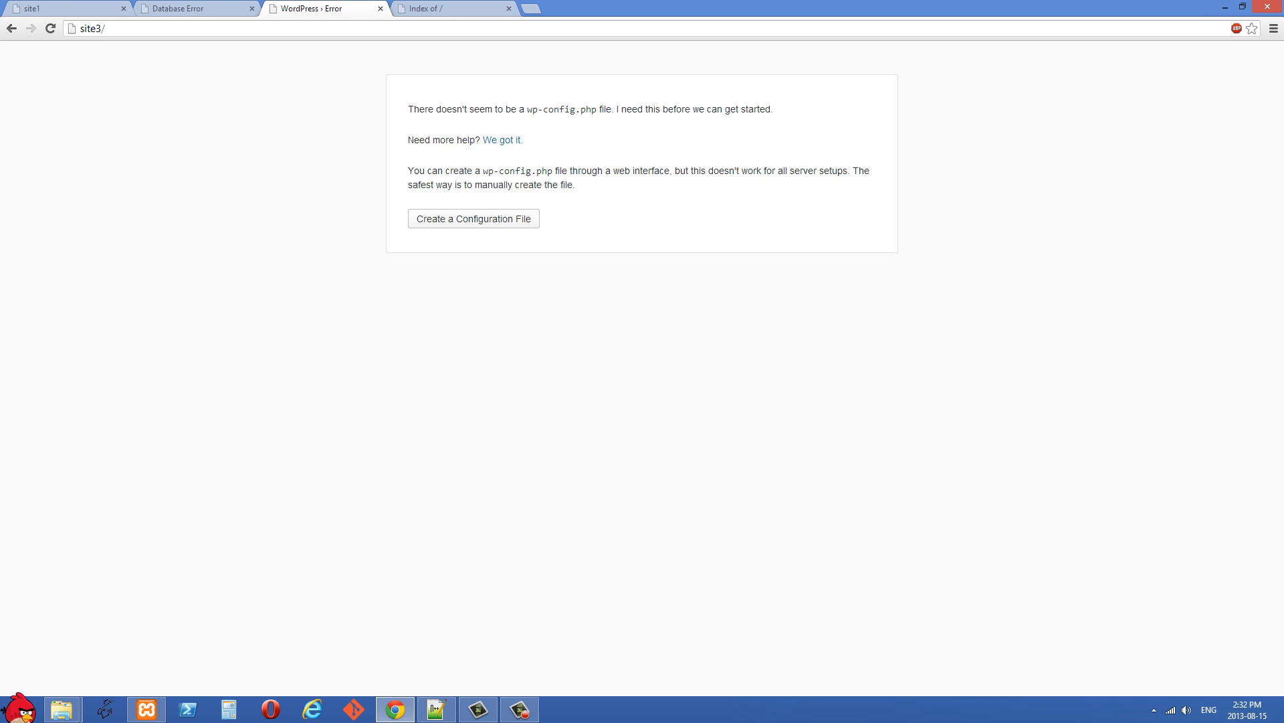
left_click(33, 10)
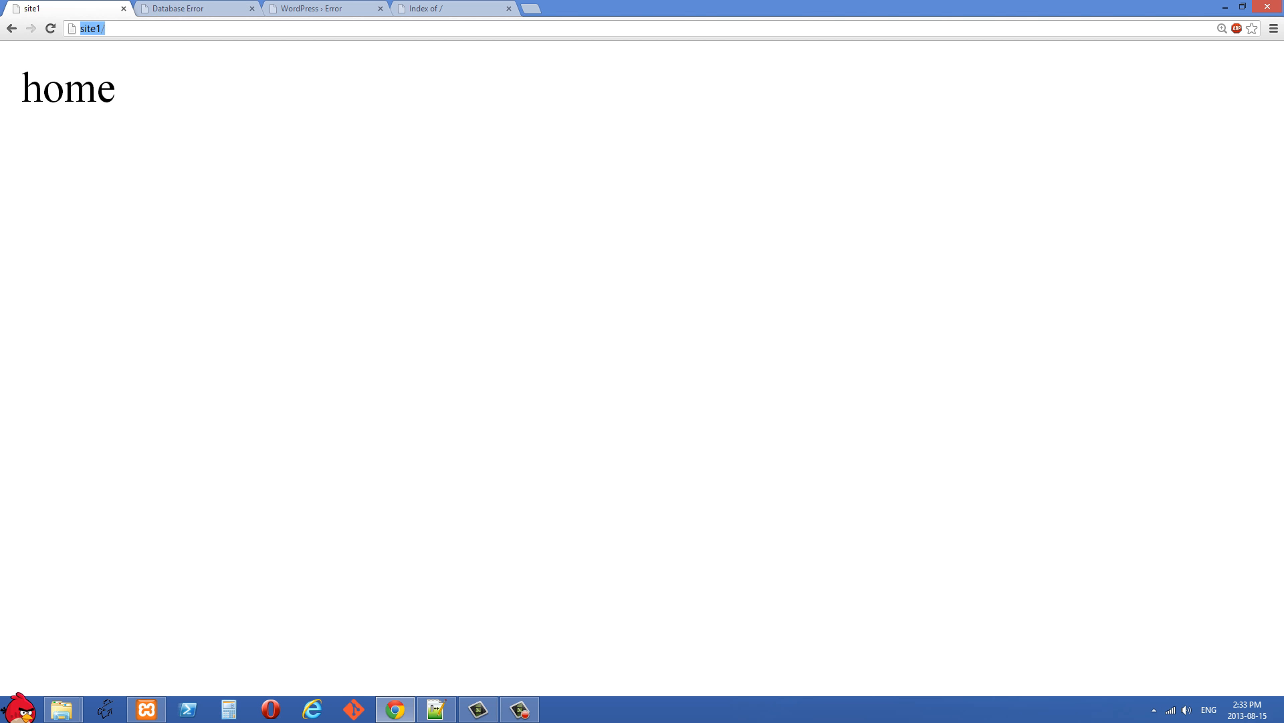
left_click(187, 8)
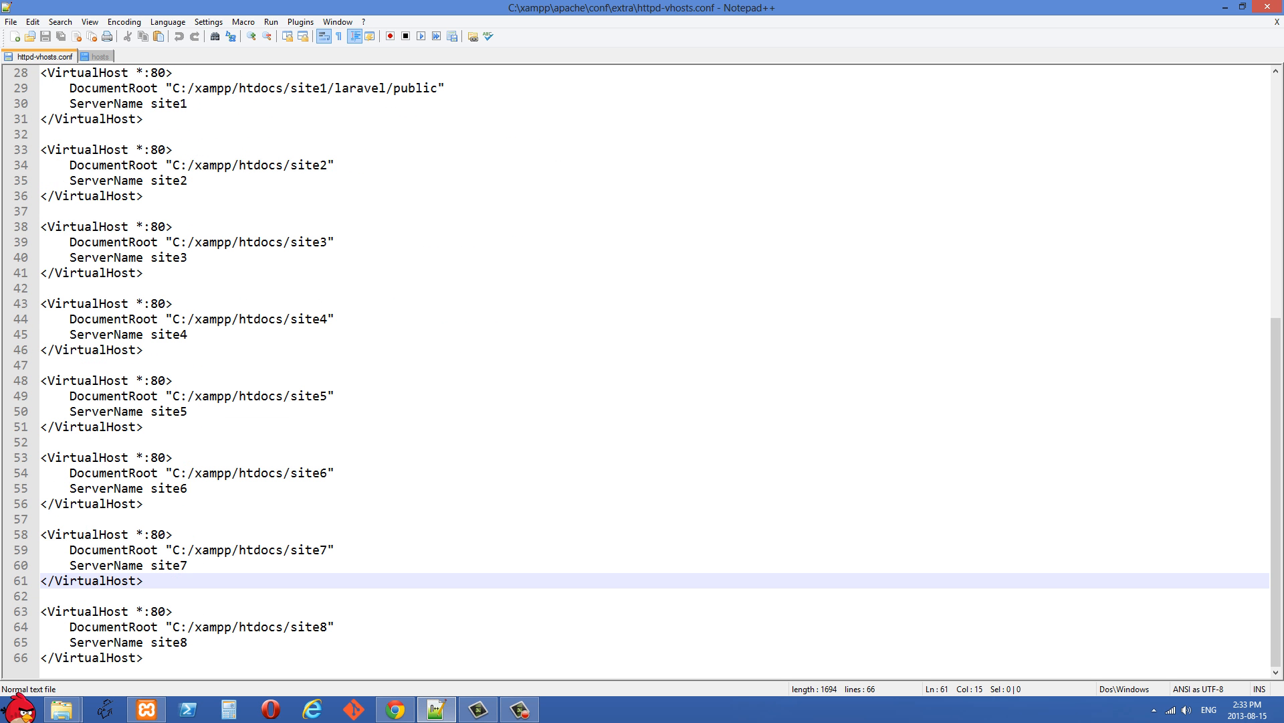
left_click(394, 706)
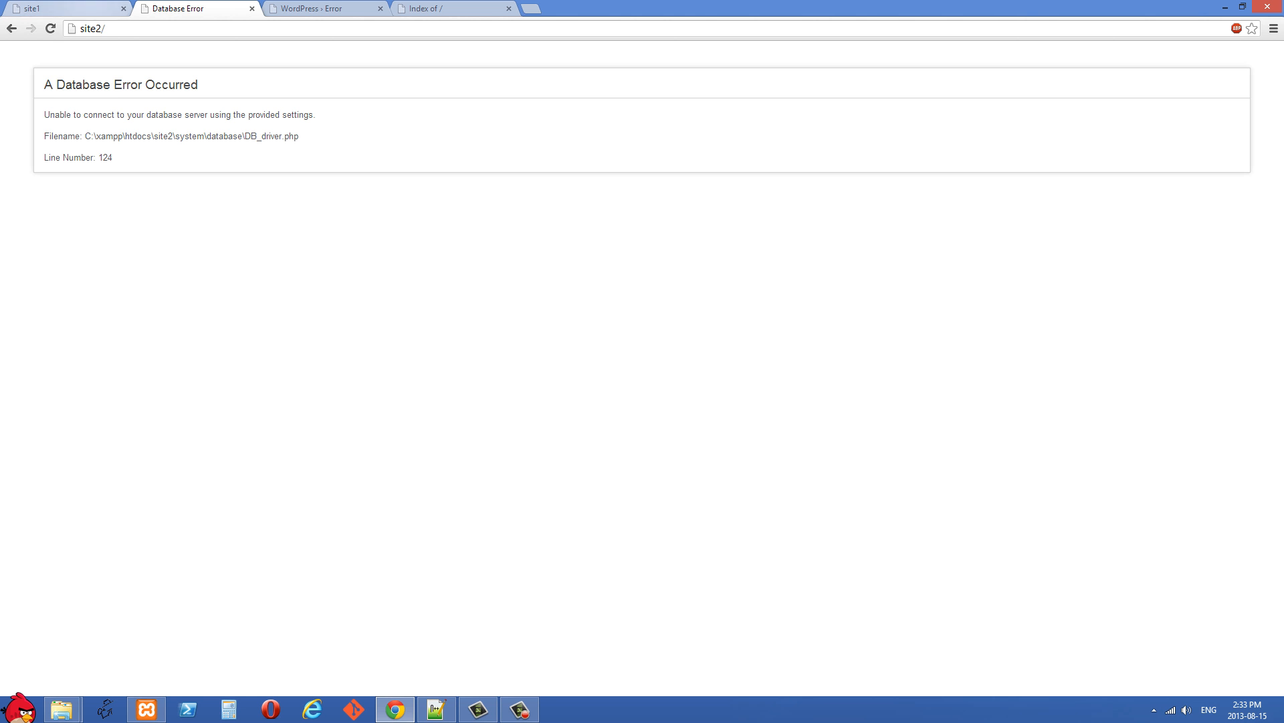
left_click(330, 9)
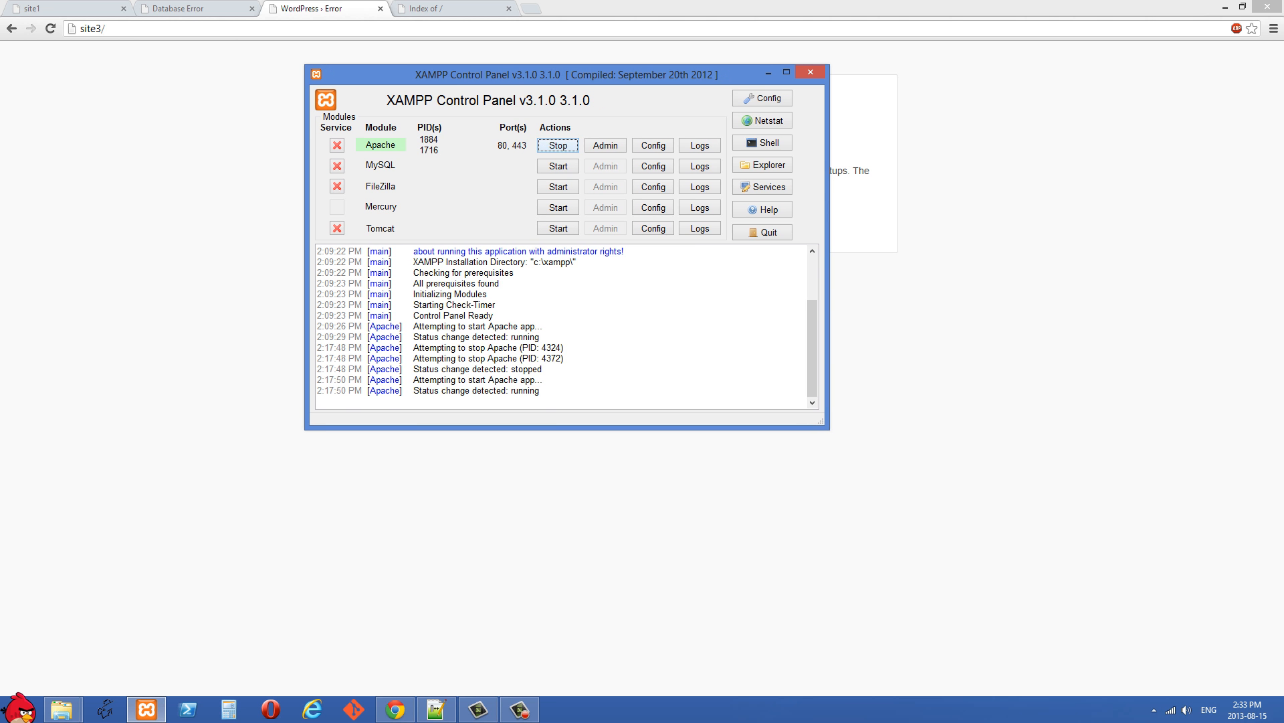
left_click(558, 145)
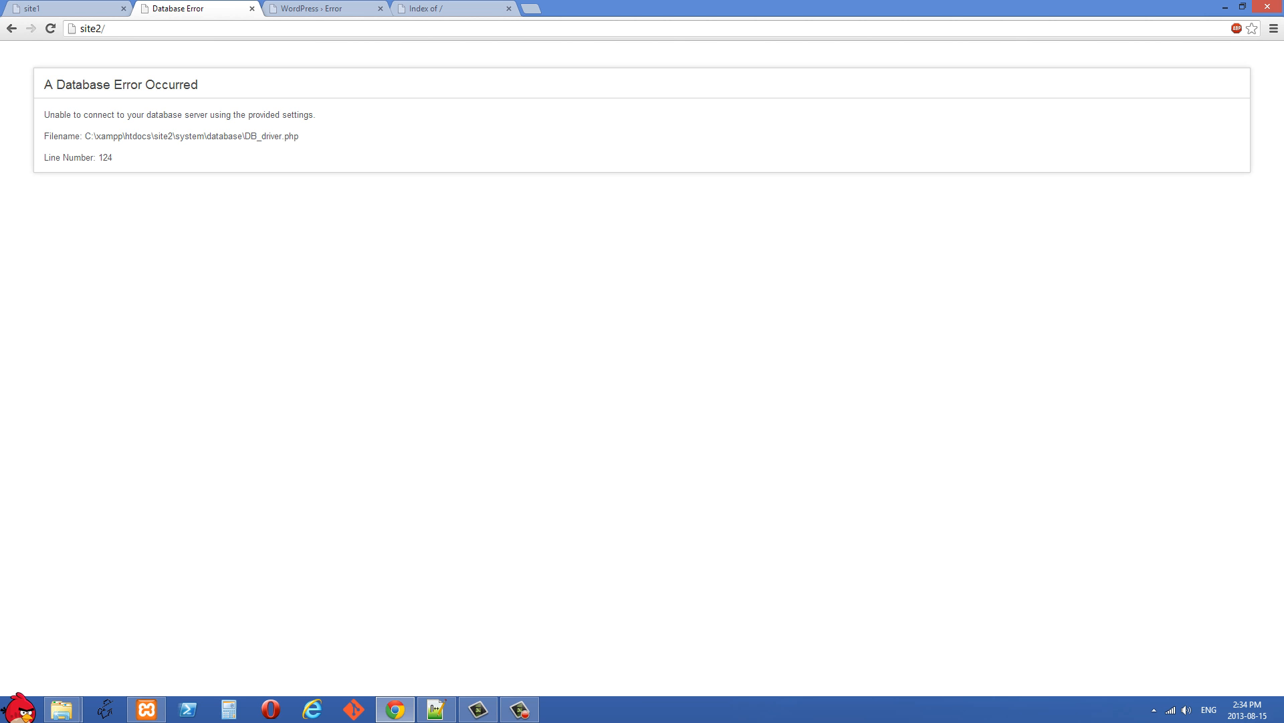
left_click(113, 33)
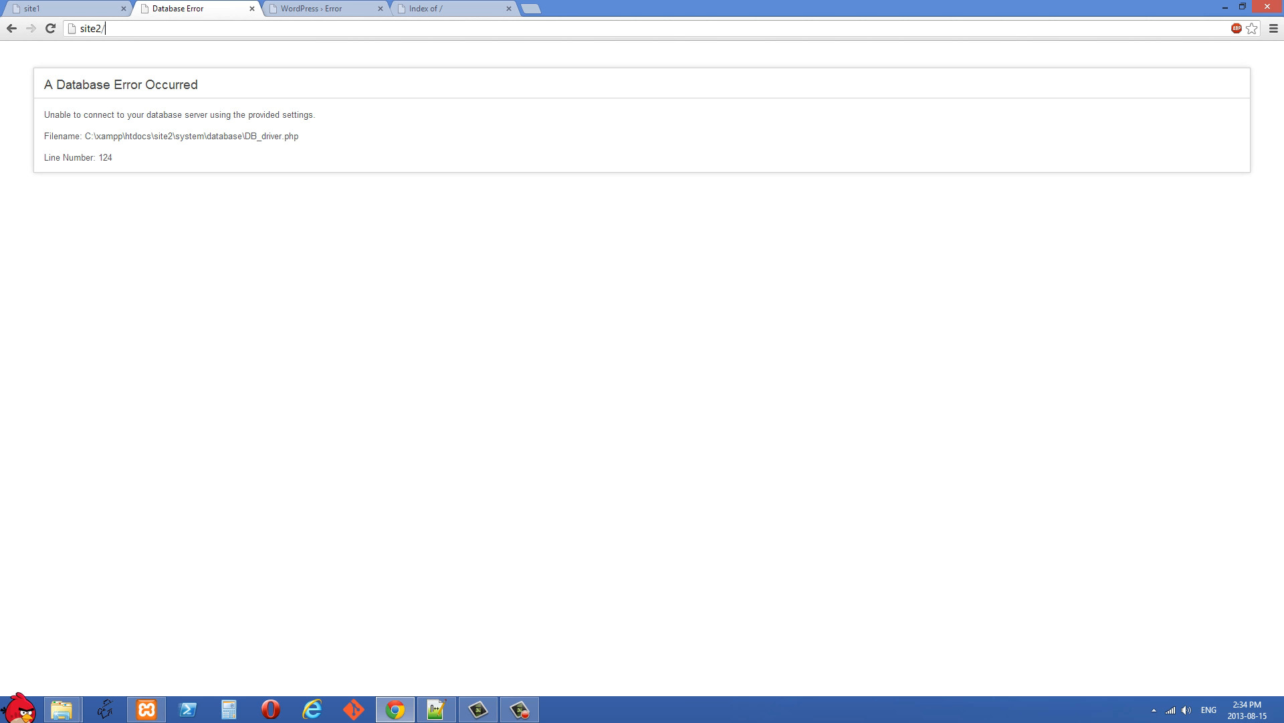